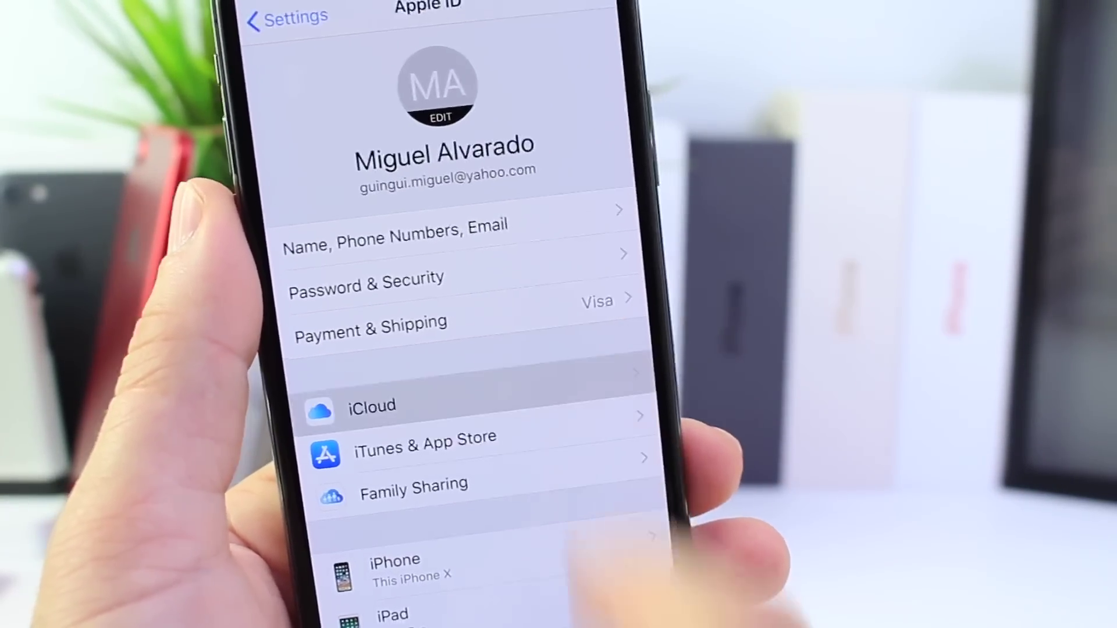
- Go to the Home screen and show Calendar's January month view with the 19th as today
{"action": "left_click", "coordinate": [370, 407]}
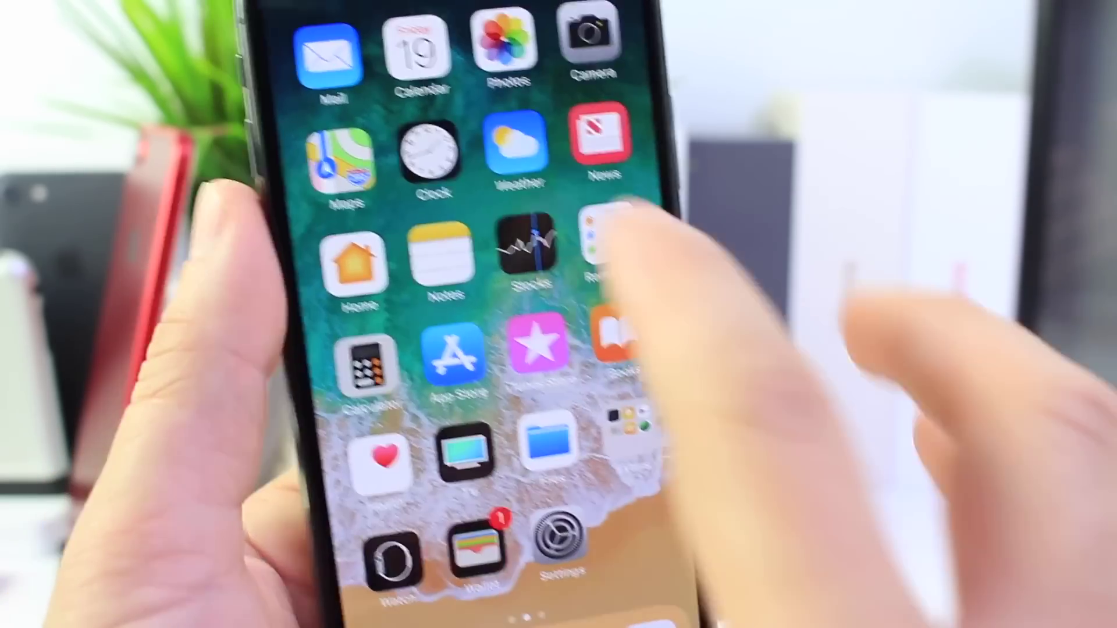
{"action": "left_click", "coordinate": [416, 47]}
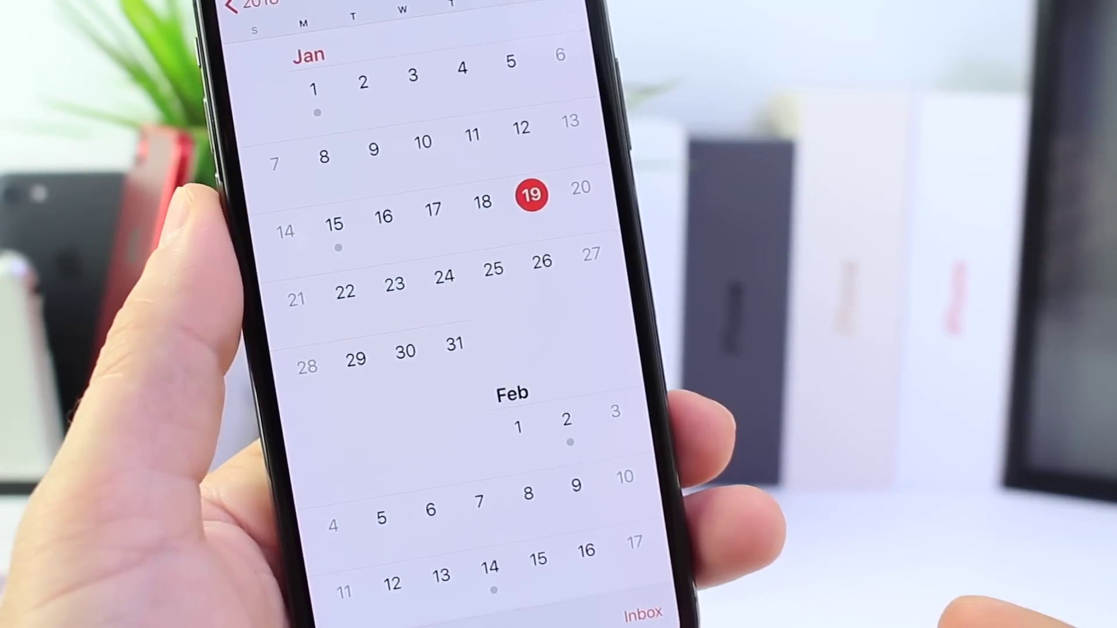